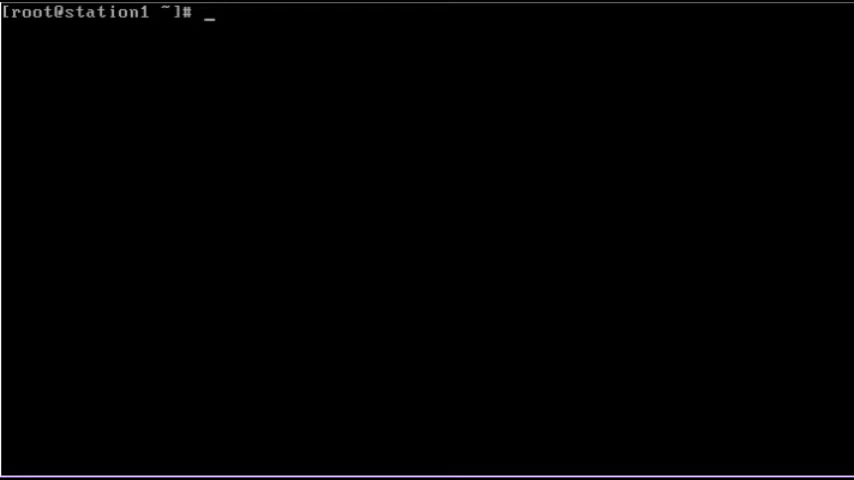
- Print the current kernel parameters from /proc/cmdline, then reboot to reach the GRUB menu
{"action": "type", "text": "cat /"}
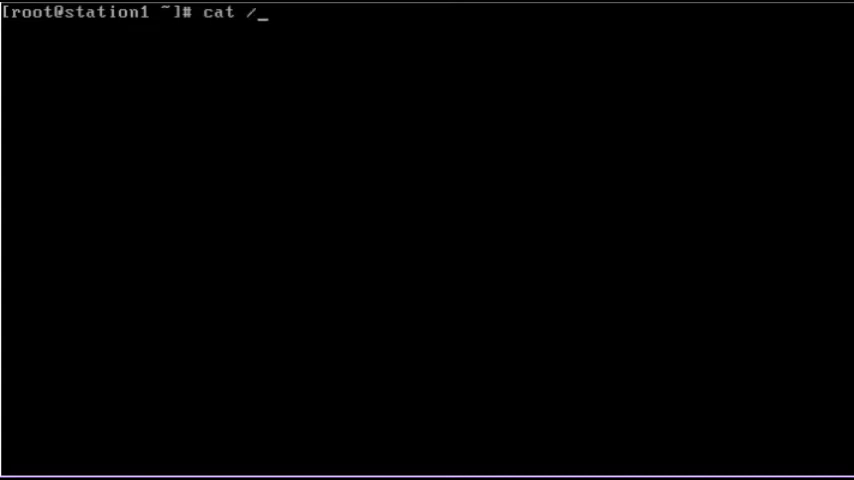
{"action": "type", "text": "proc/cmdline"}
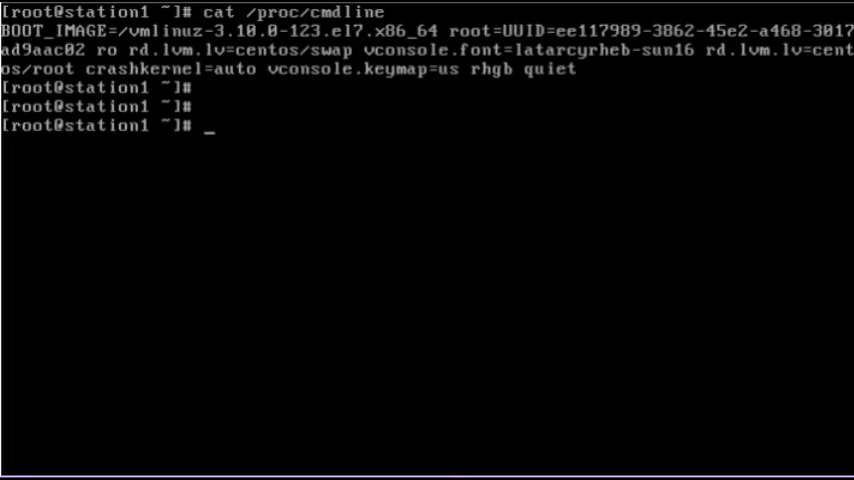
{"action": "type", "text": "reboot"}
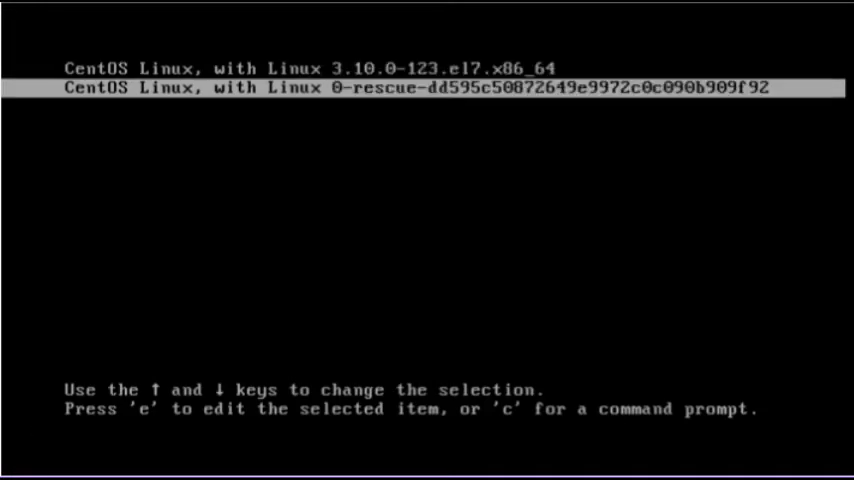
- Append kernstack=1 to the main CentOS entry's linux16 line and boot it
{"action": "key", "text": "Up"}
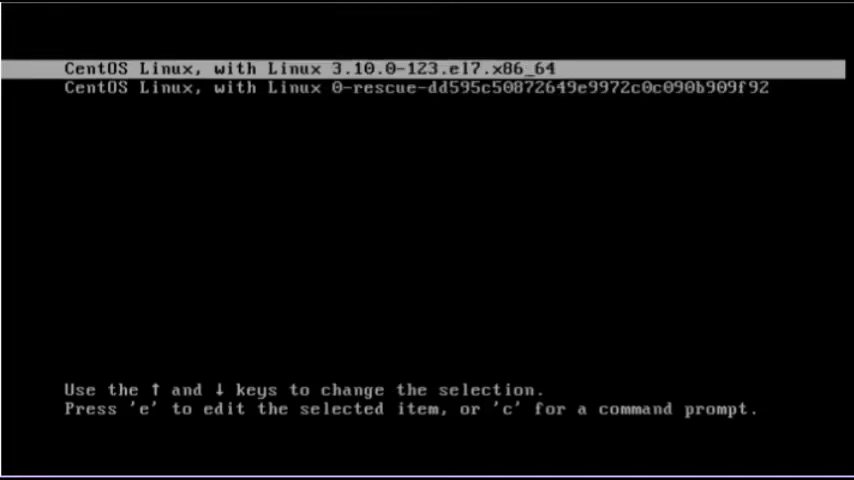
{"action": "key", "text": "e"}
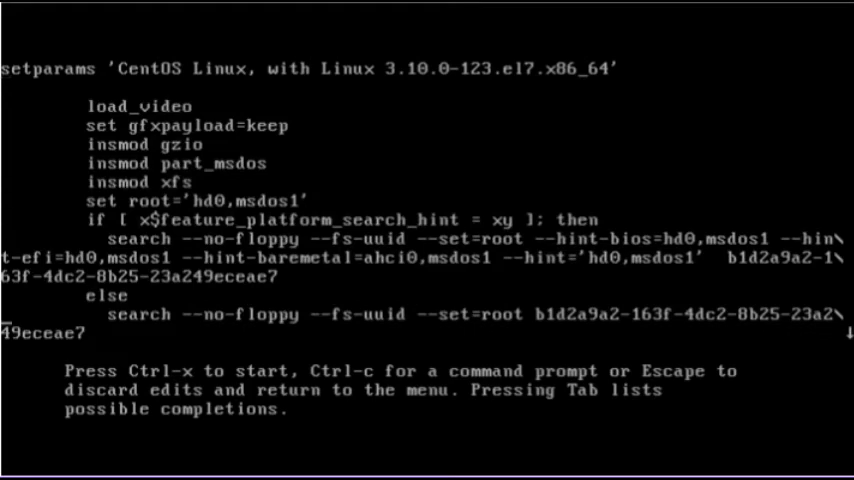
{"action": "scroll", "scroll_direction": "down", "scroll_amount": 3}
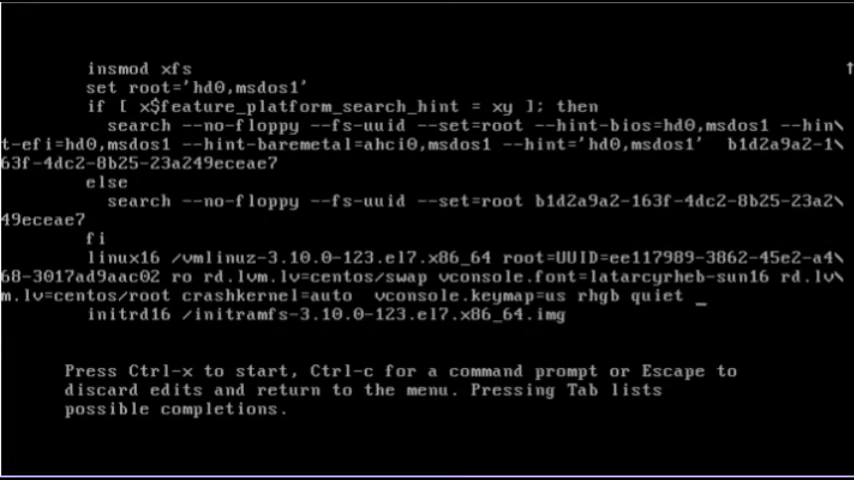
{"action": "type", "text": "ker"}
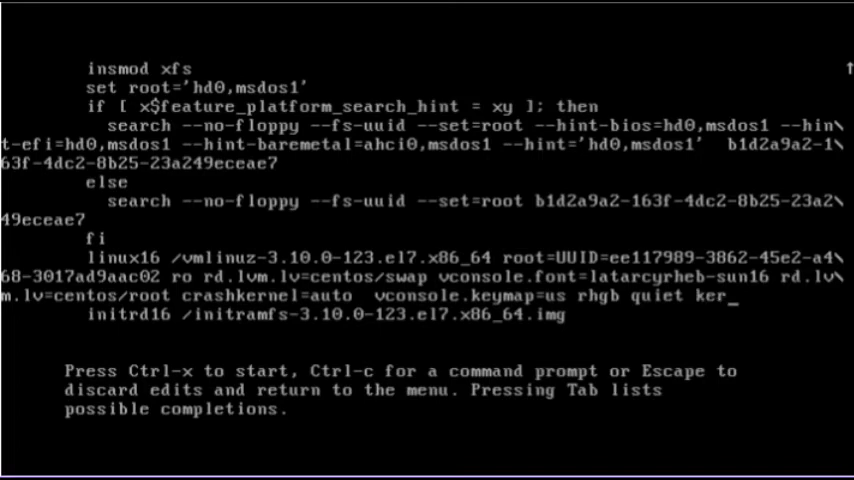
{"action": "type", "text": "stack"}
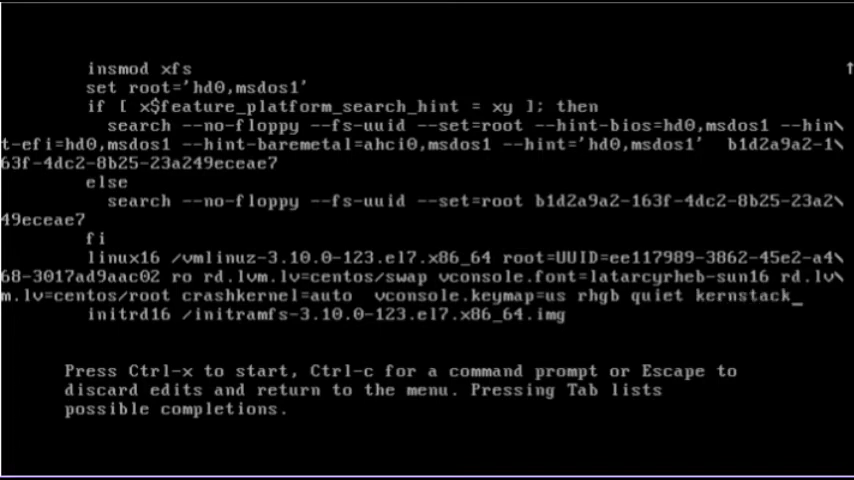
{"action": "type", "text": "1"}
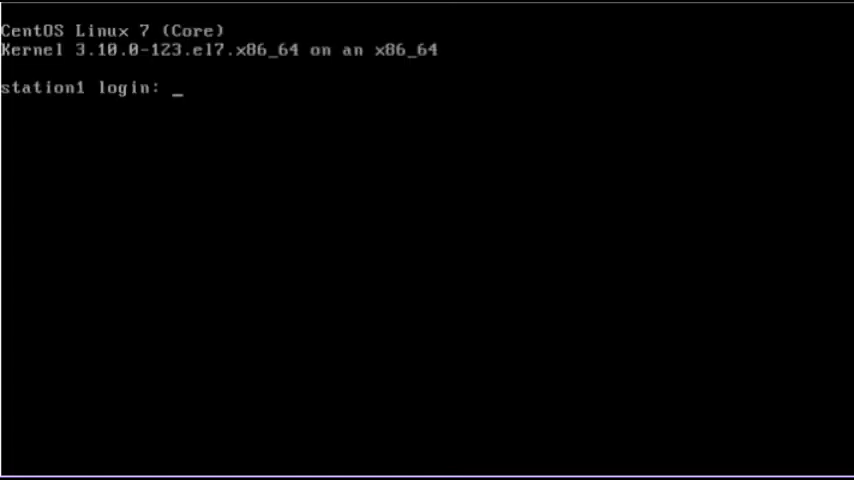
- Log in to the console as root
{"action": "type", "text": "r"}
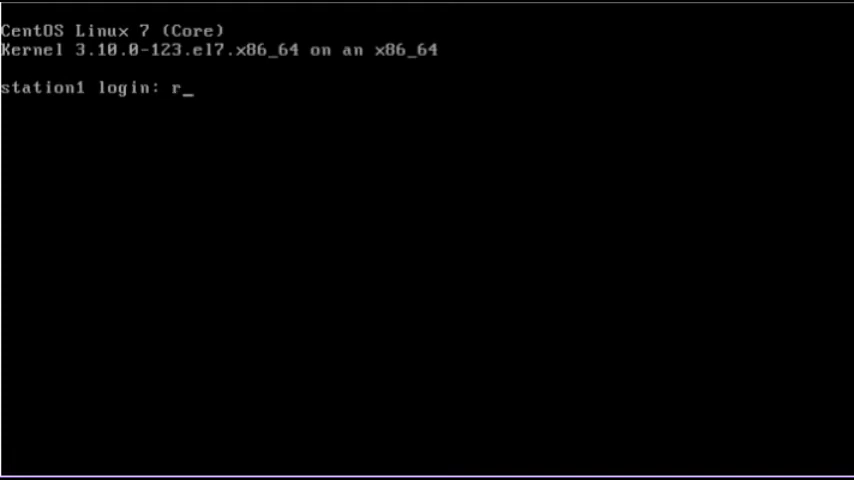
{"action": "type", "text": "oot"}
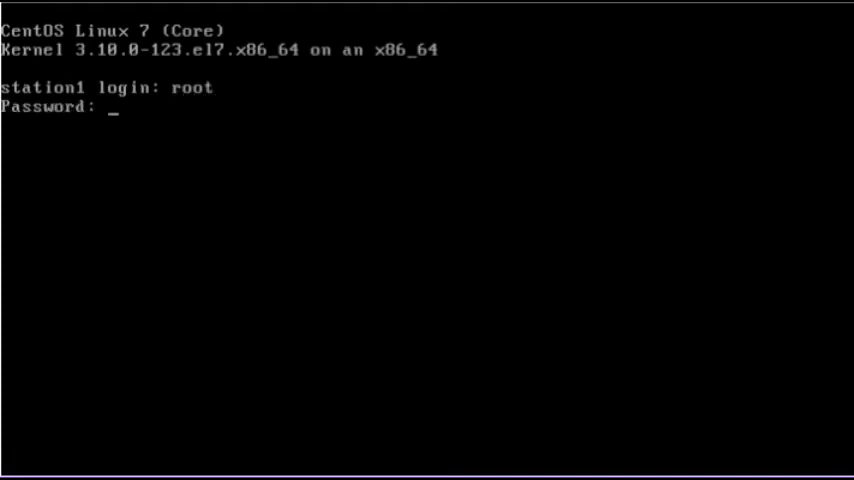
{"action": "key", "text": "Return"}
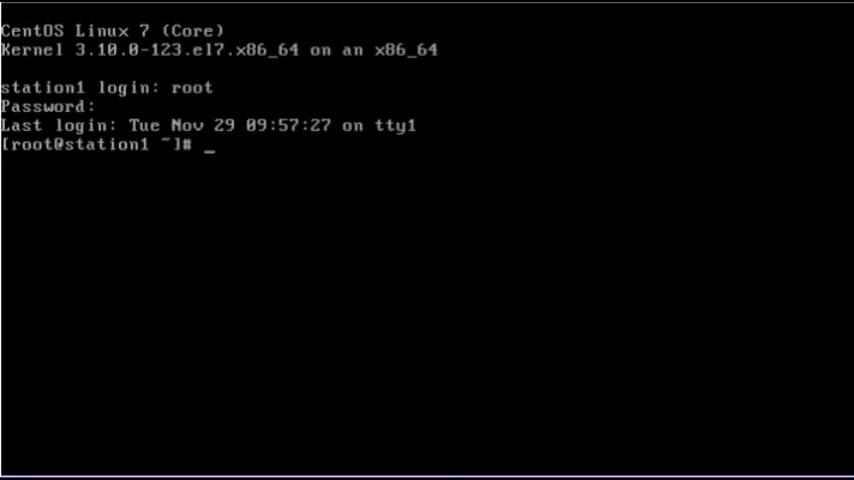
- Confirm kernstack=1 appears in /proc/cmdline, then change to /etc/default
{"action": "type", "text": "cat"}
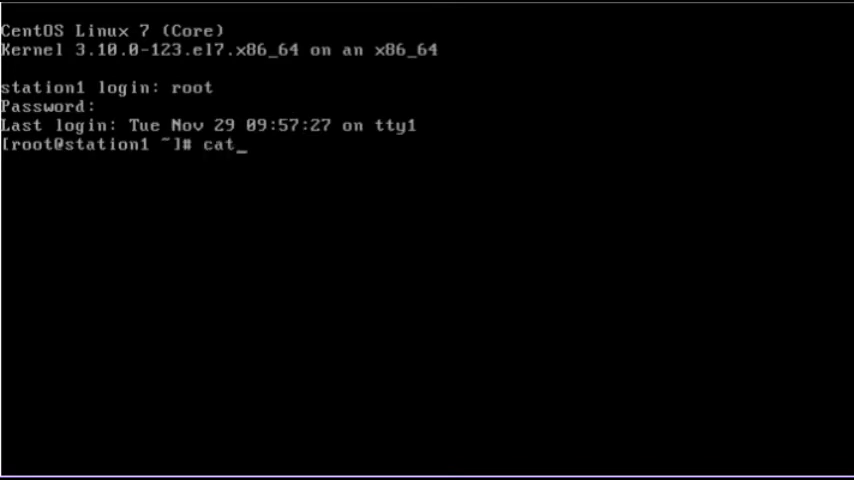
{"action": "type", "text": "/proc/"}
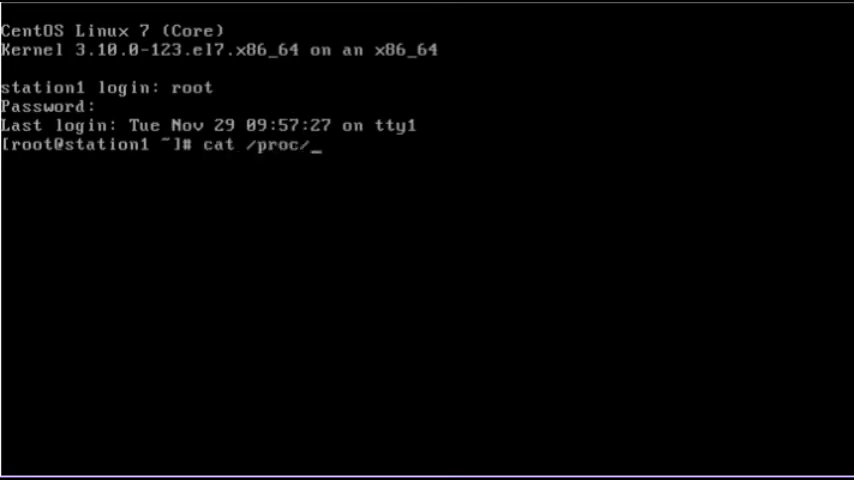
{"action": "type", "text": "cmdline"}
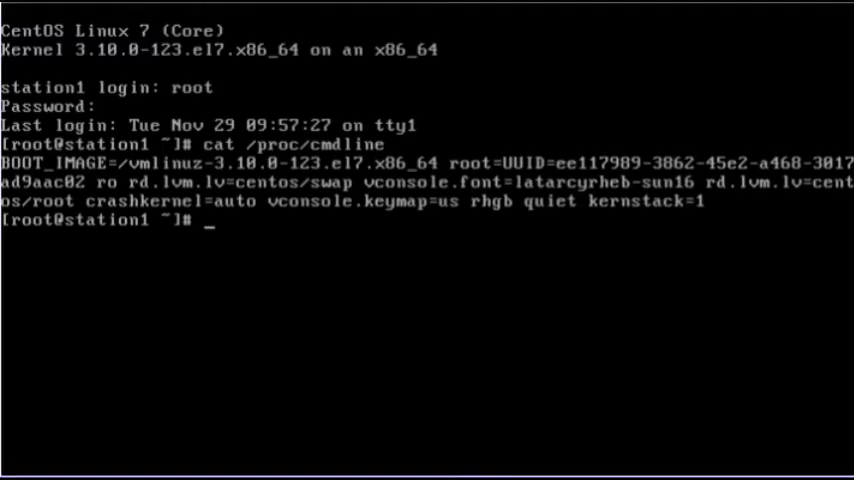
{"action": "type", "text": "cd"}
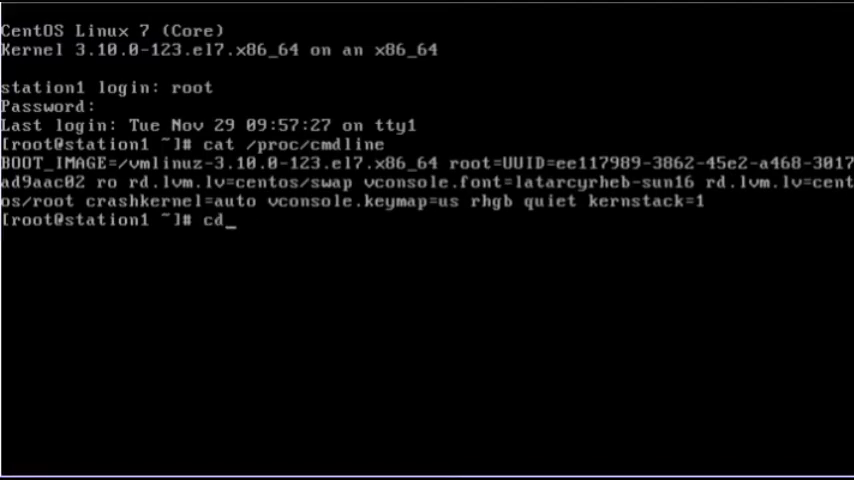
{"action": "type", "text": "/etc/defaul"}
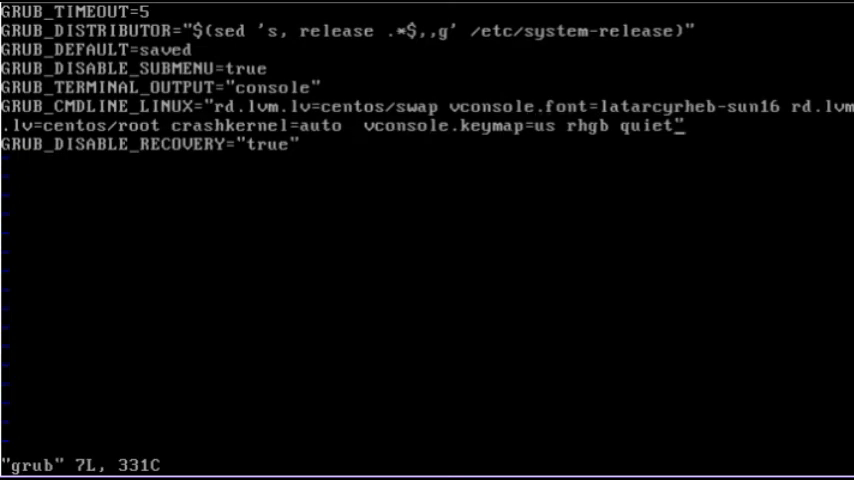
- Add kernstack=1 before the closing quote of GRUB_CMDLINE_LINUX and save with :wq
{"action": "type", "text": "kerne"}
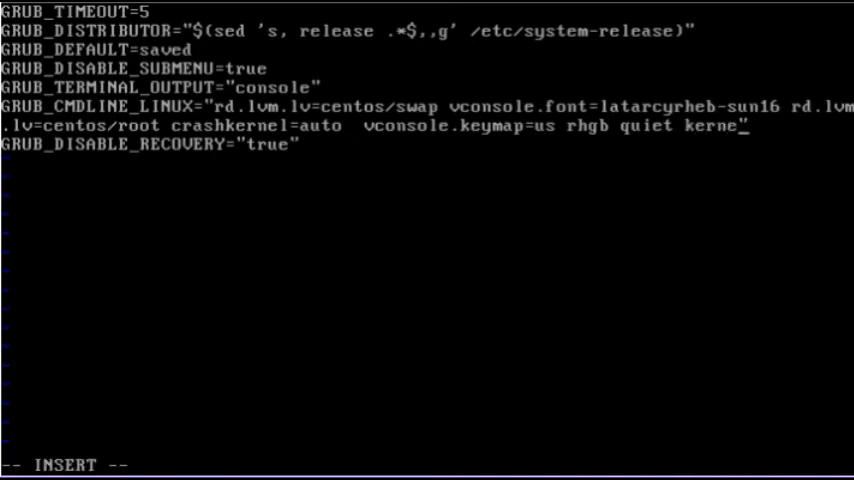
{"action": "type", "text": "stack"}
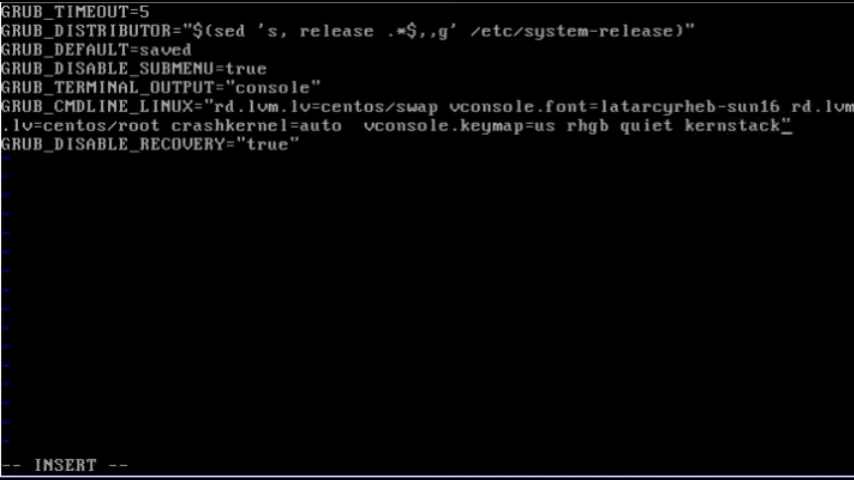
{"action": "type", "text": "=1"}
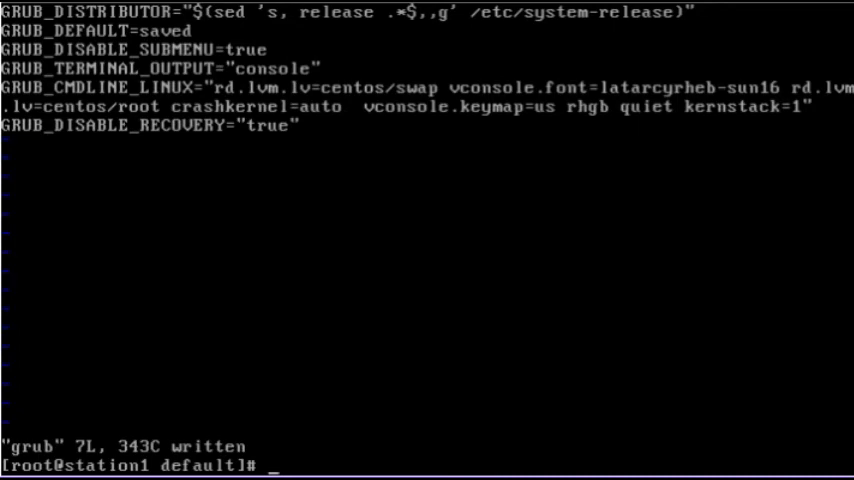
- Regenerate /boot/grub2/grub.cfg with grub2-mkconfig
{"action": "type", "text": "grub2-mkconfig -o /"}
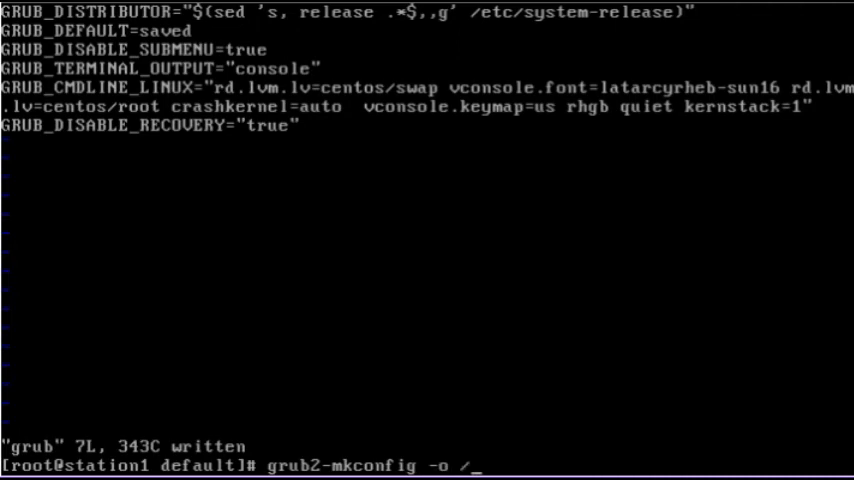
{"action": "type", "text": "boot/grub2/"}
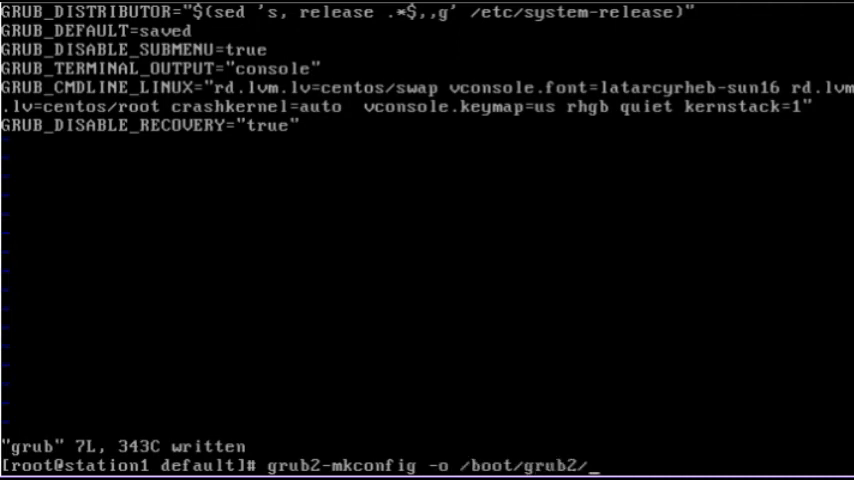
{"action": "type", "text": "grub.cfg"}
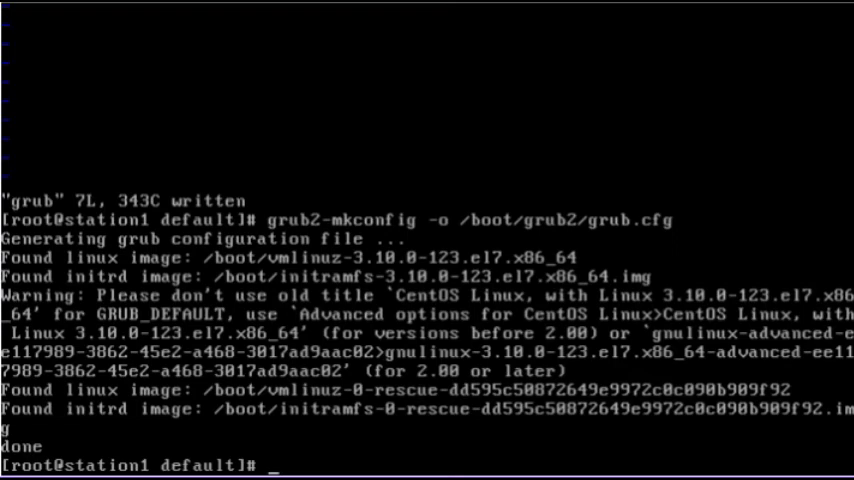
{"action": "key", "text": "Return"}
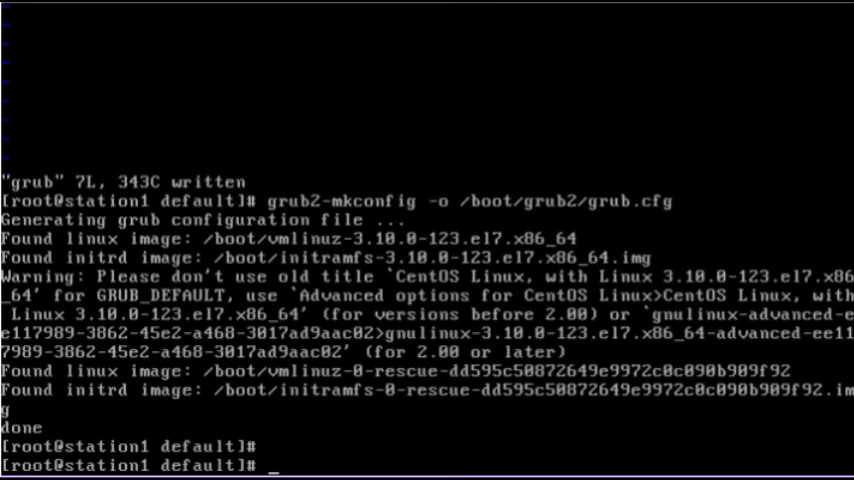
- Grep the grub config for kernstack
{"action": "type", "text": "grep kernstack"}
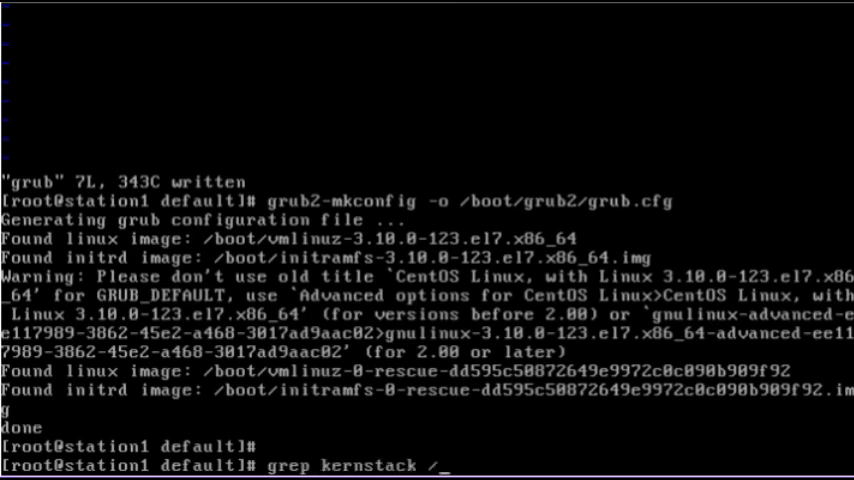
{"action": "type", "text": "/boot/grub/gru"}
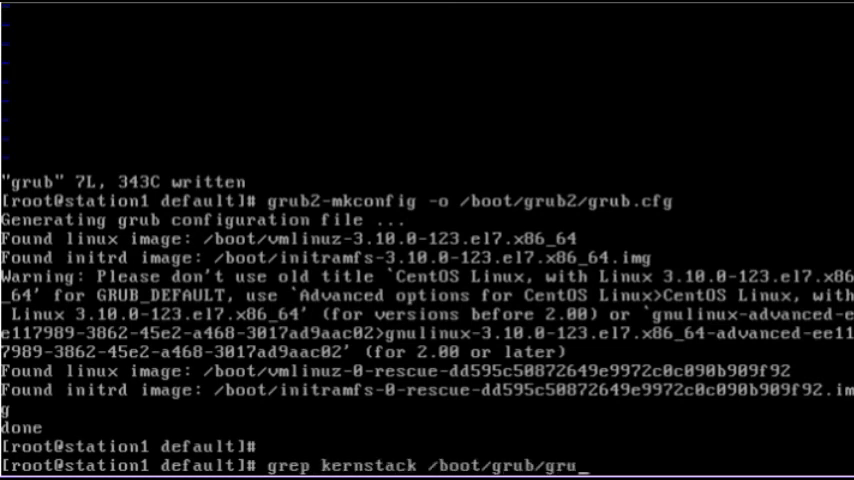
{"action": "type", "text": "b."}
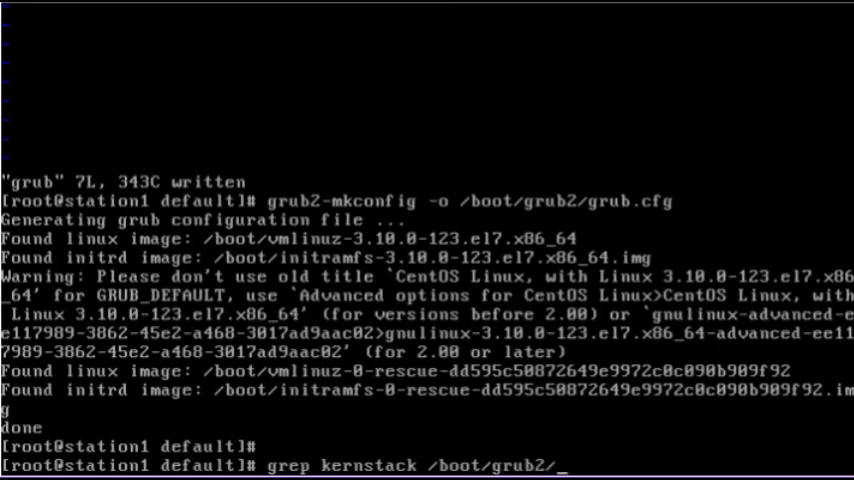
{"action": "key", "text": "Return"}
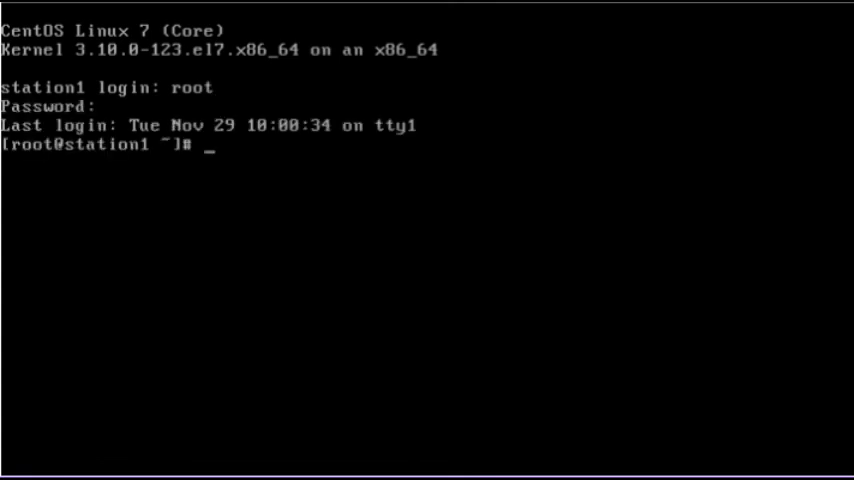
- Enter cat /proc/cmdline at the root prompt to check for kernstack=1
{"action": "type", "text": "cat /proc/"}
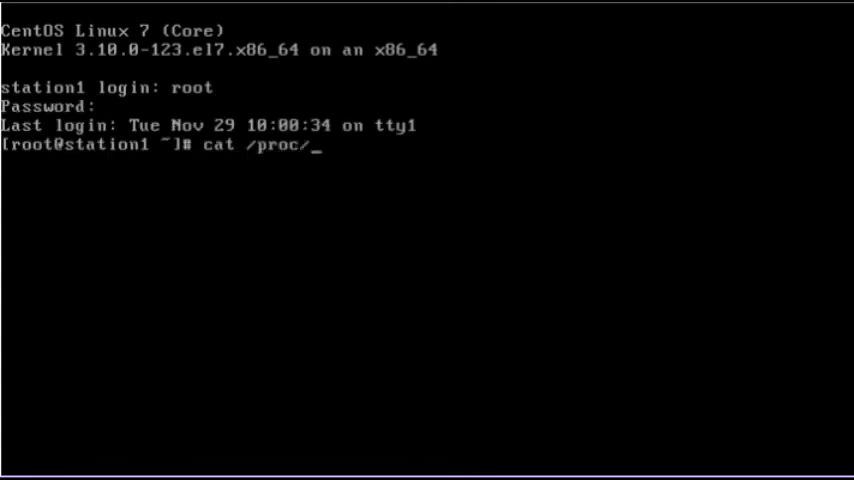
{"action": "type", "text": "cmdline"}
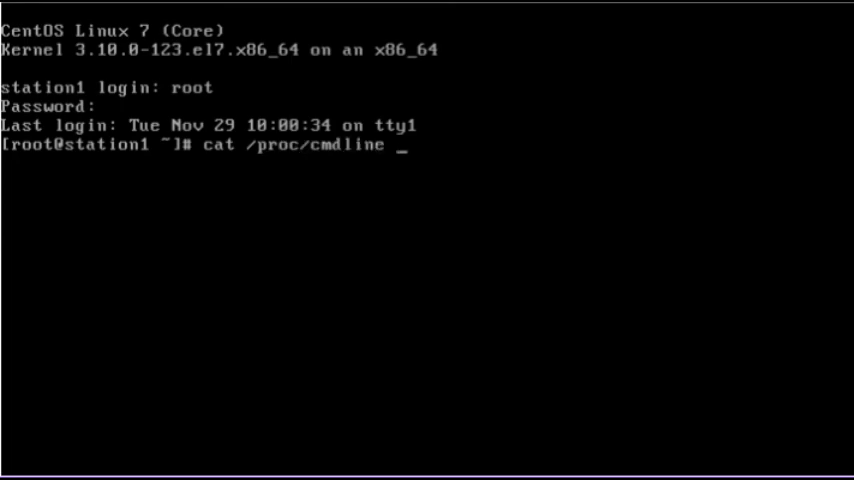